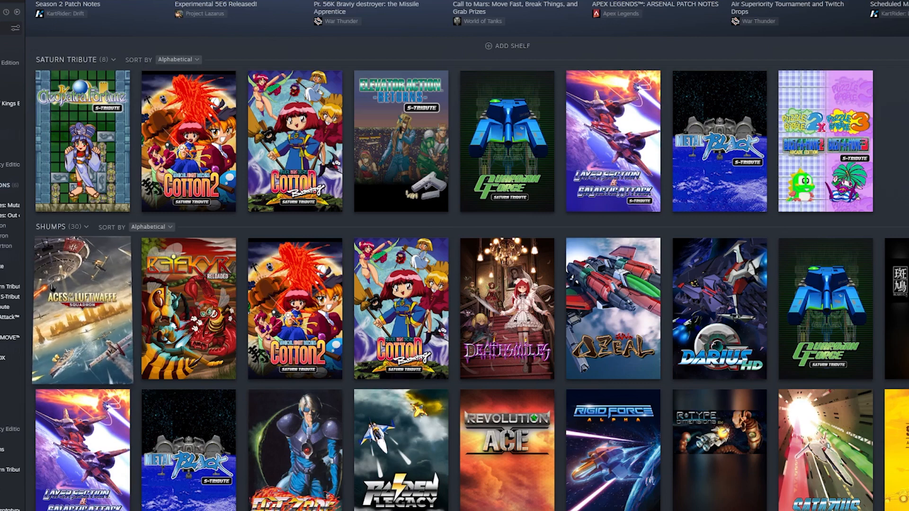
pyautogui.moveTo(82, 309)
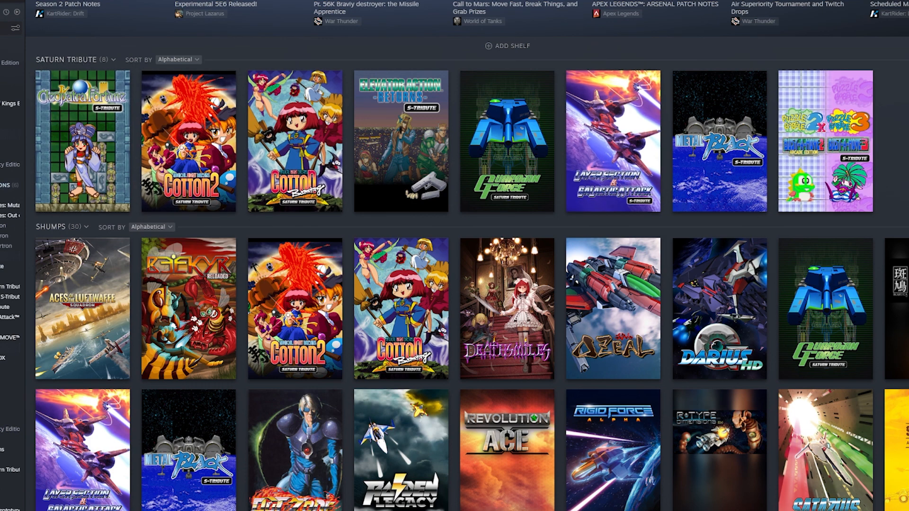
pyautogui.moveTo(824, 141)
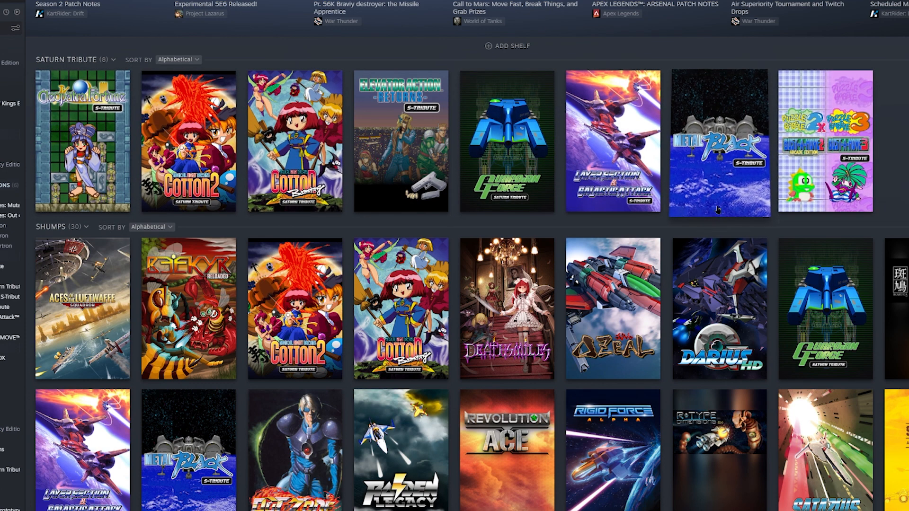
pyautogui.moveTo(718, 142)
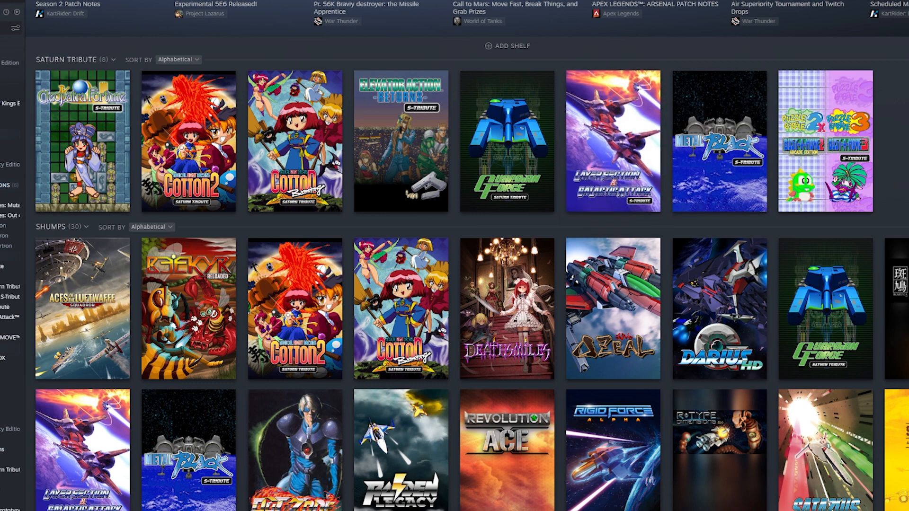
pyautogui.moveTo(613, 141)
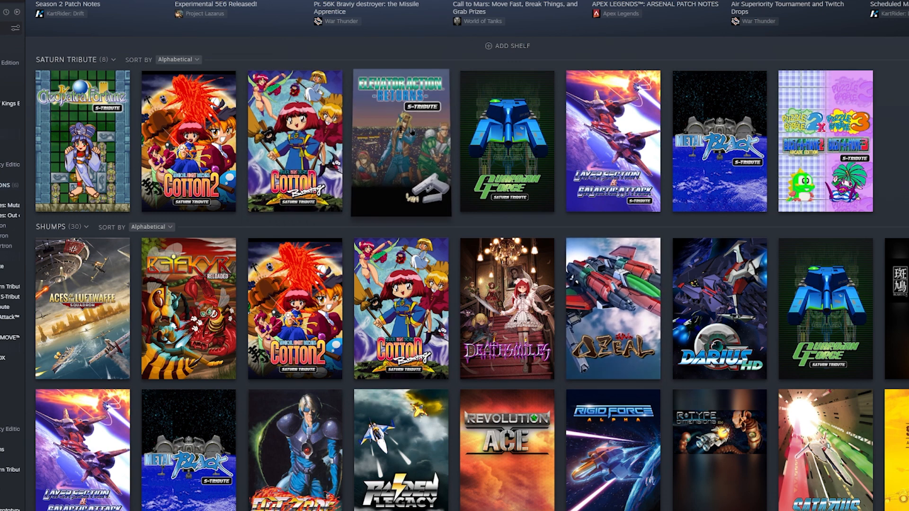
pyautogui.moveTo(400, 145)
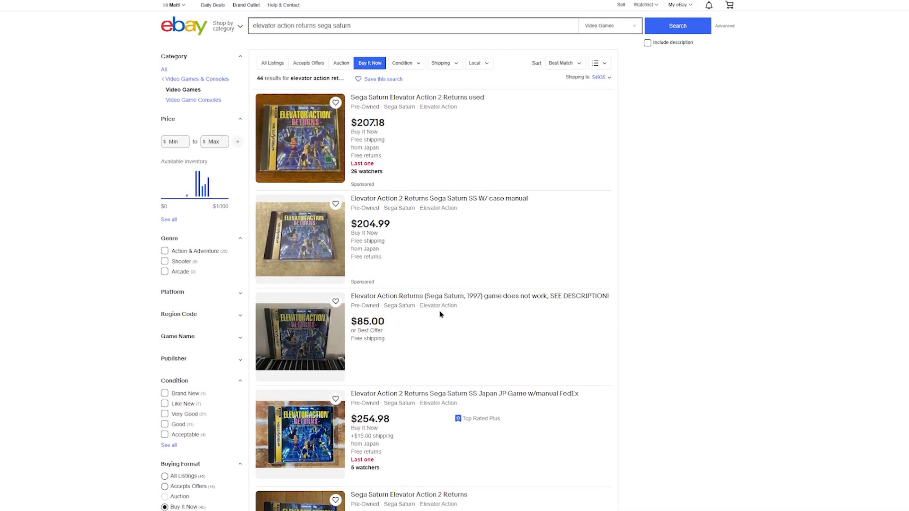
# Scroll eBay Saturn results through to the Metal Black listings, 51 results around $77–$100
pyautogui.scroll(-3)
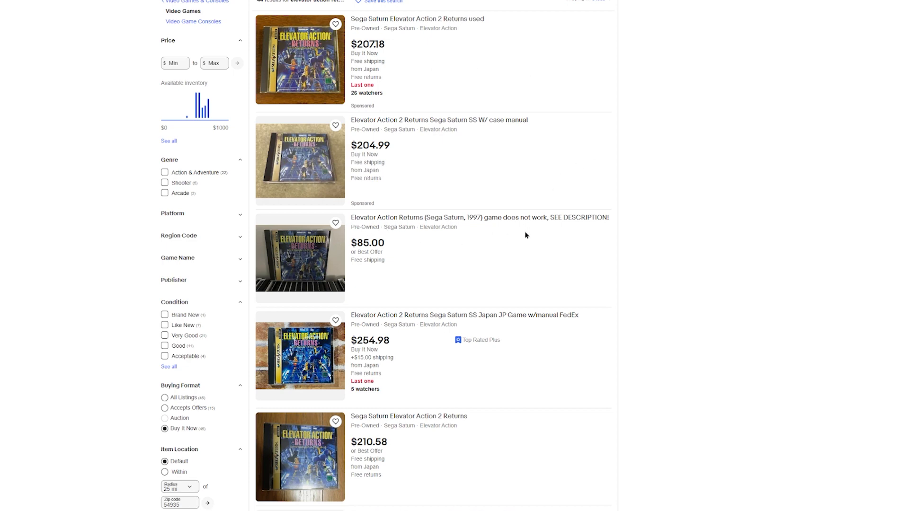
pyautogui.scroll(-3)
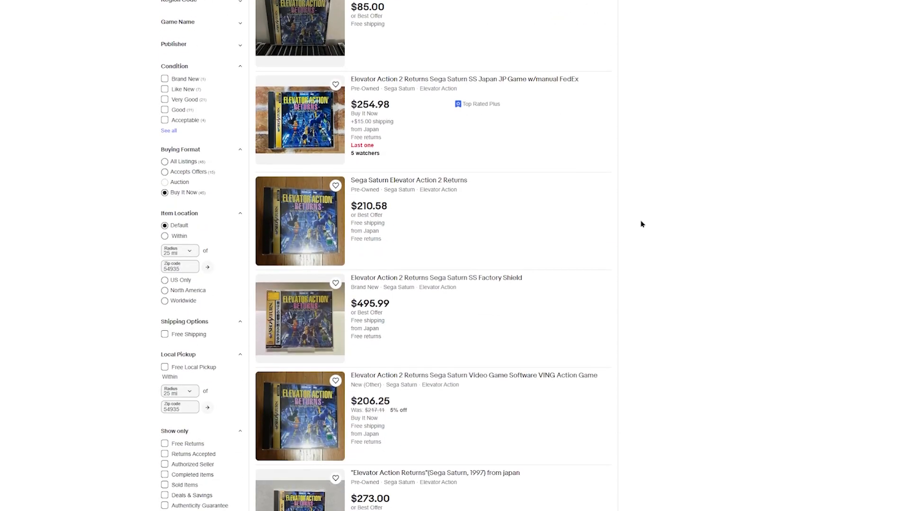
pyautogui.scroll(-3)
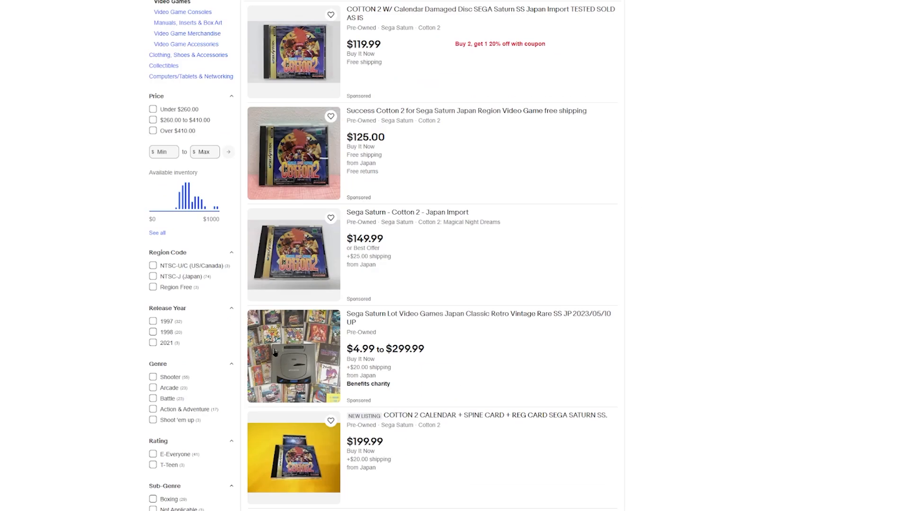
pyautogui.moveTo(646, 246)
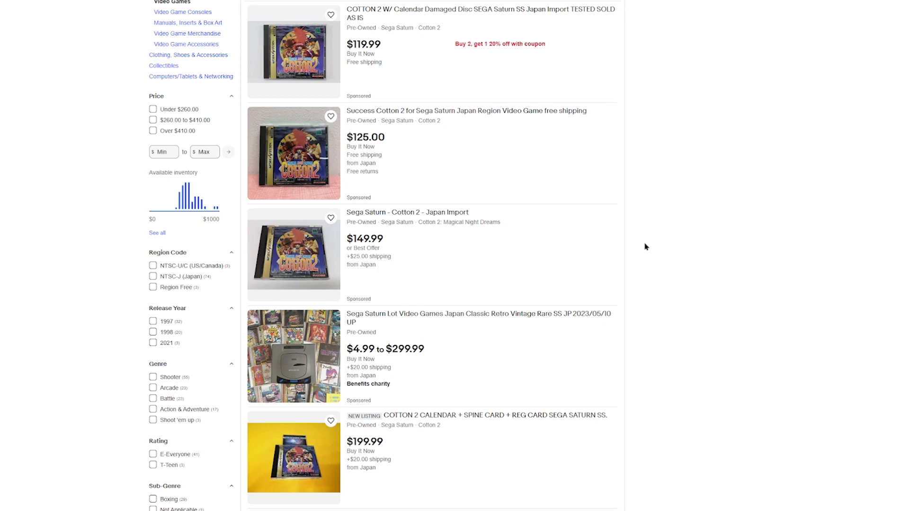
pyautogui.scroll(-3)
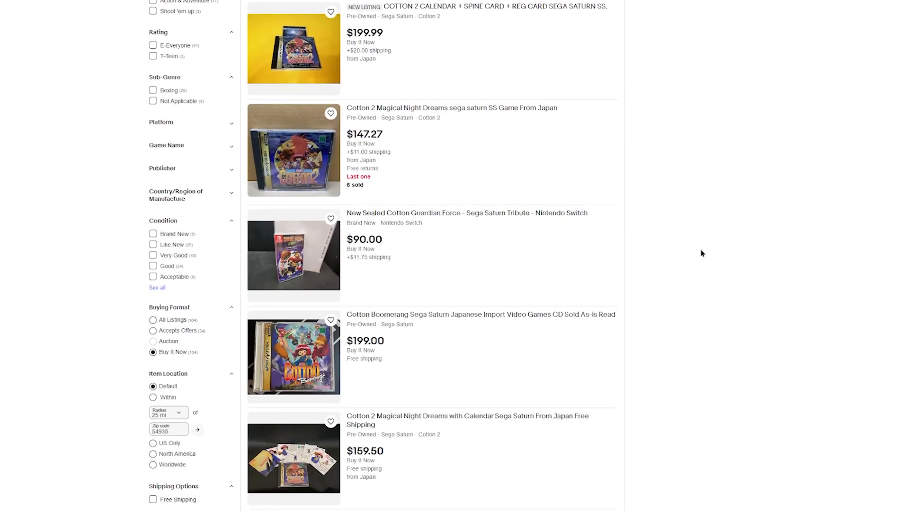
pyautogui.scroll(-3)
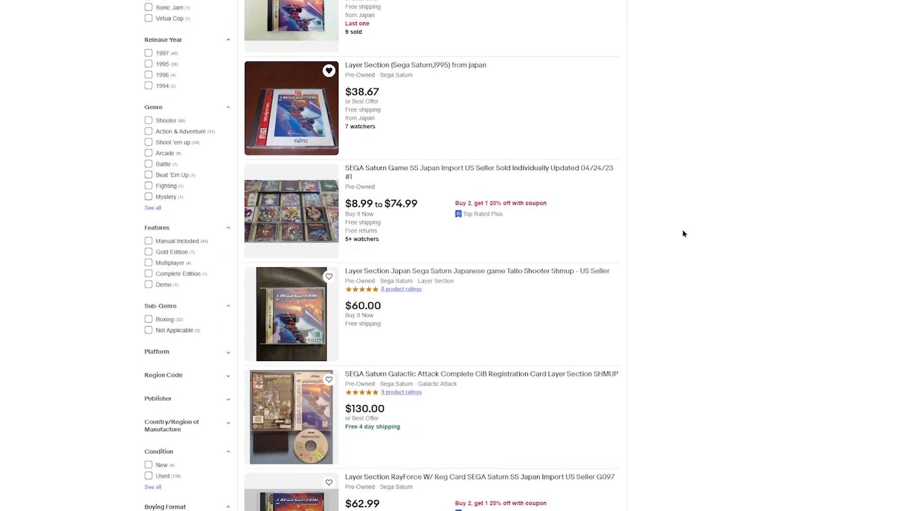
pyautogui.scroll(-3)
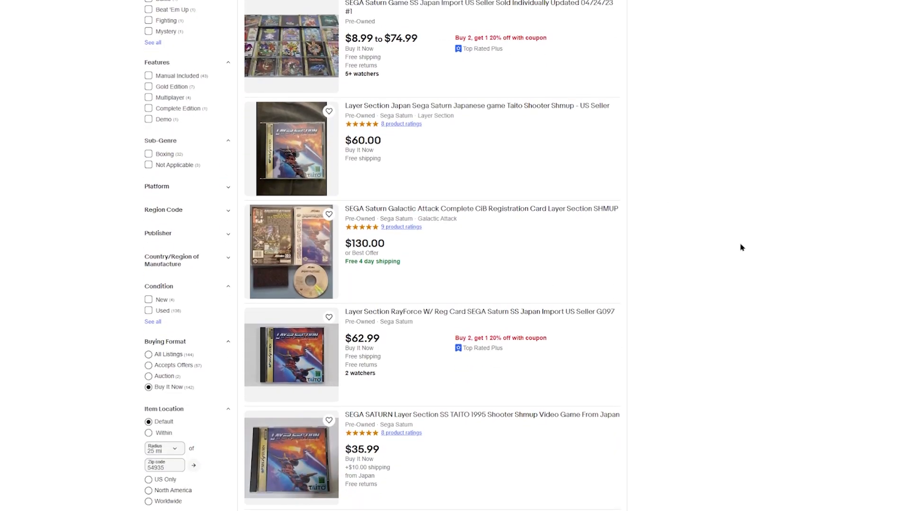
pyautogui.scroll(-3)
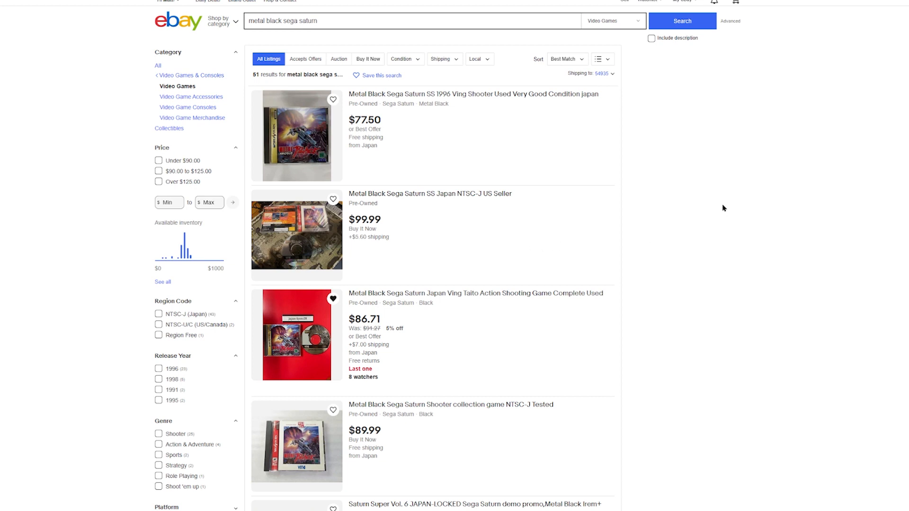
# Scroll further down the Metal Black Sega Saturn listings, seeing prices up to $149
pyautogui.scroll(-3)
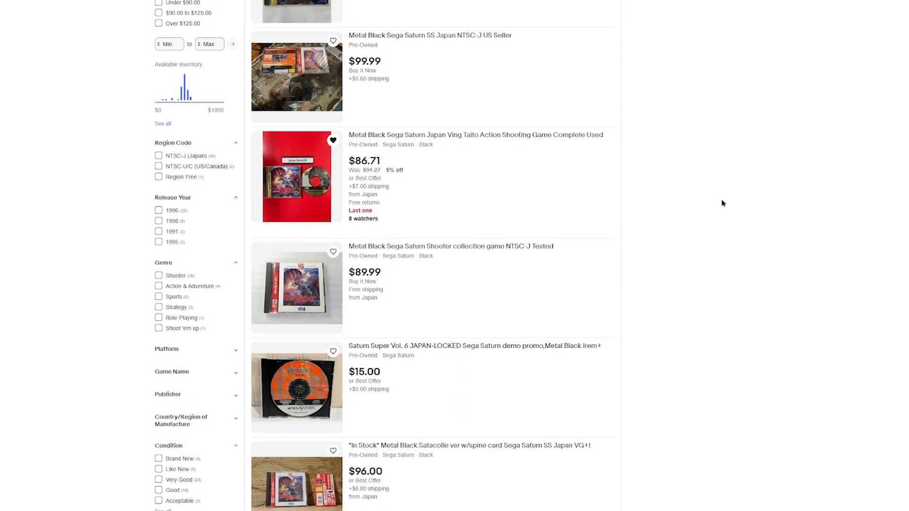
pyautogui.scroll(-3)
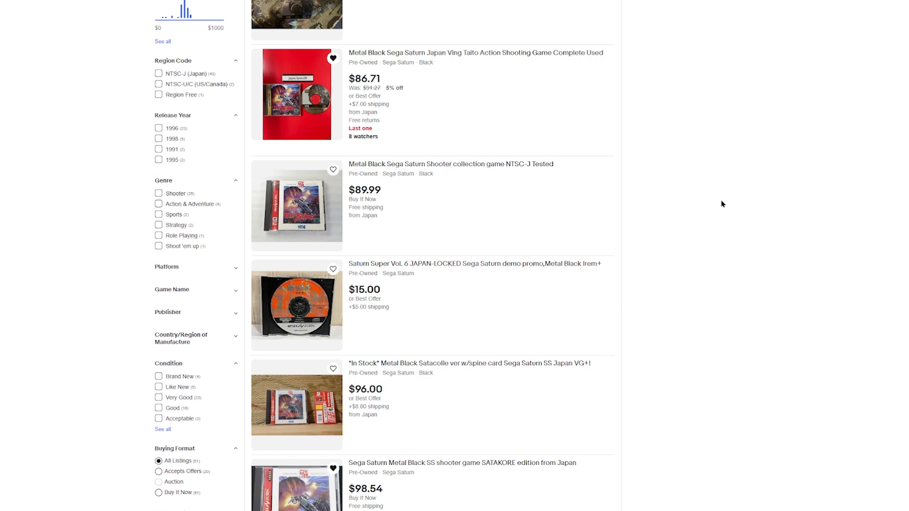
pyautogui.scroll(-3)
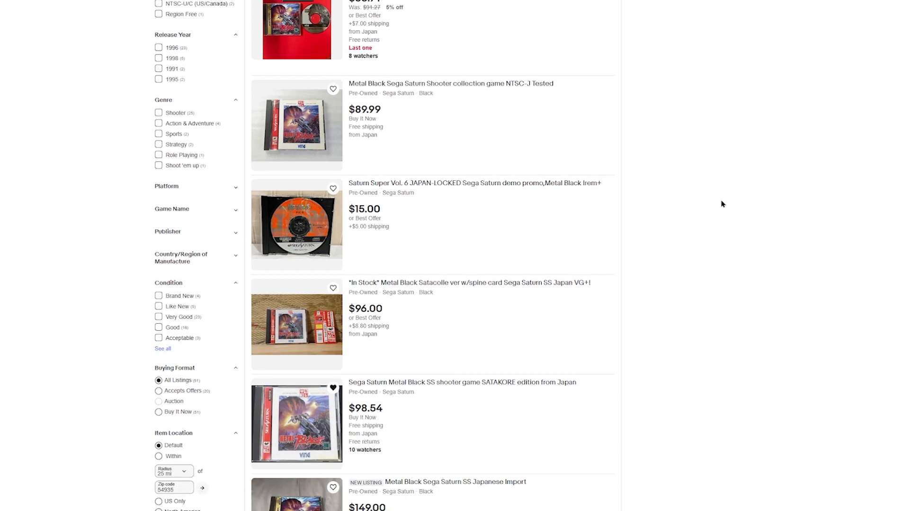
pyautogui.moveTo(720, 203)
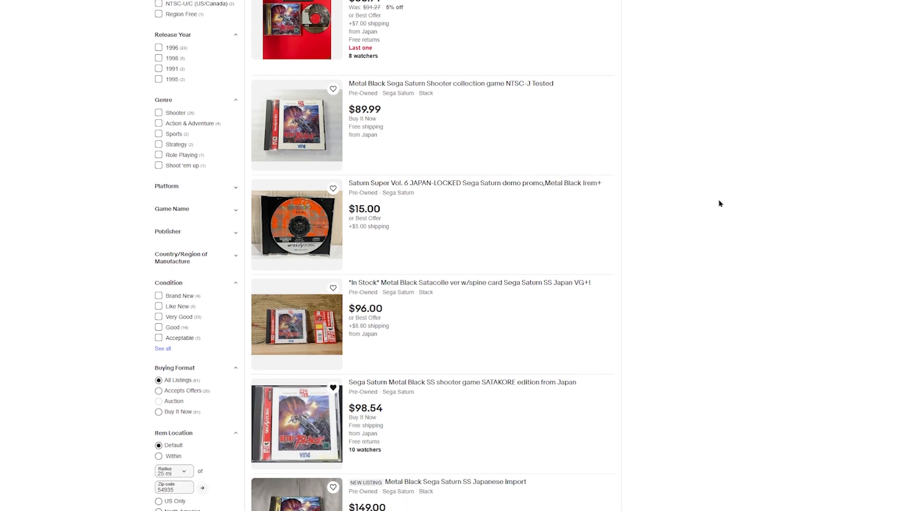
pyautogui.scroll(-3)
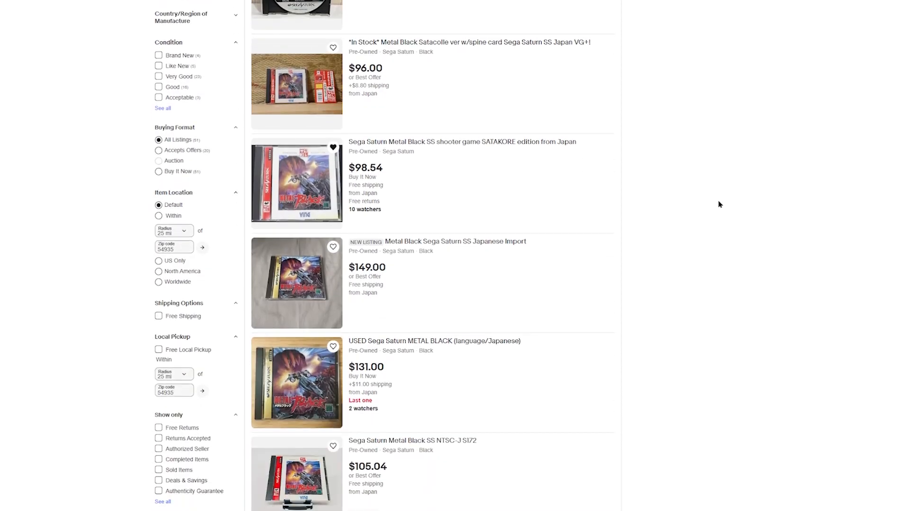
pyautogui.scroll(-3)
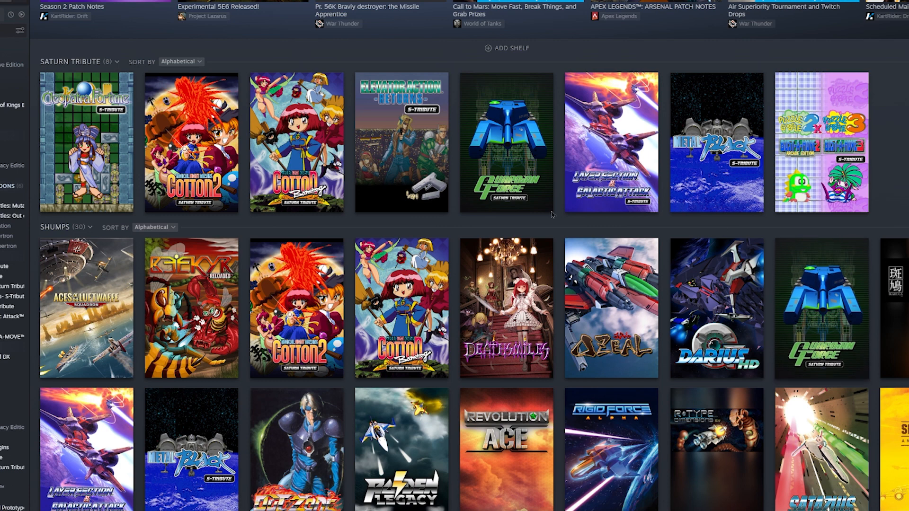
pyautogui.moveTo(401, 142)
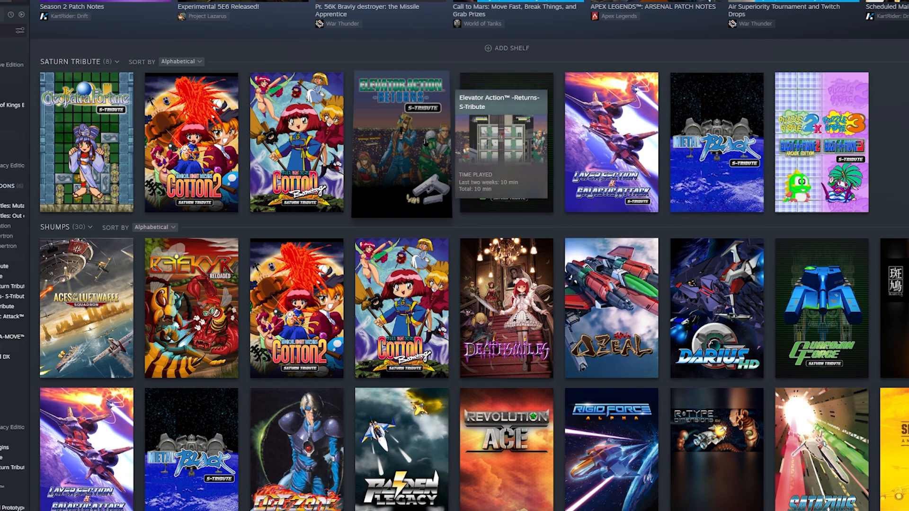
# Launch Elevator Action Returns S-Tribute from the Saturn Tribute shelf
pyautogui.click(400, 144)
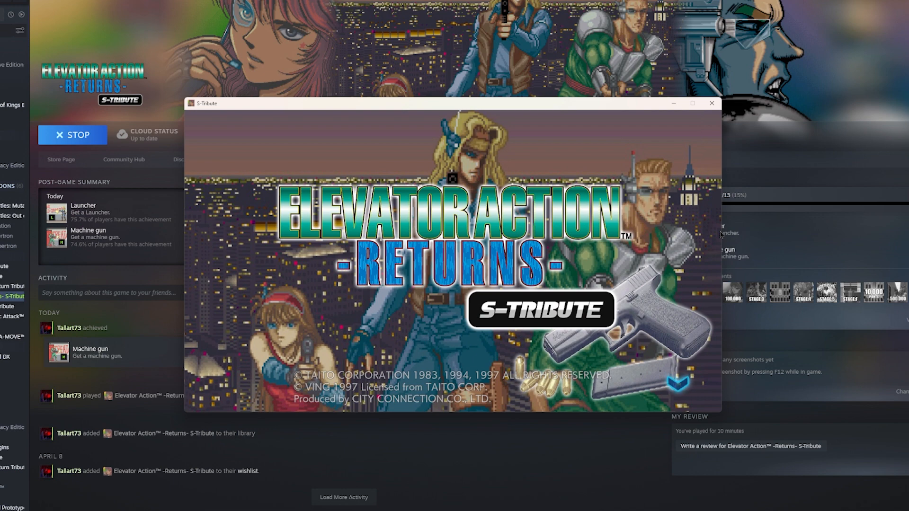
# Advance past the Elevator Action Returns title screen with Z into gameplay
pyautogui.press('z')
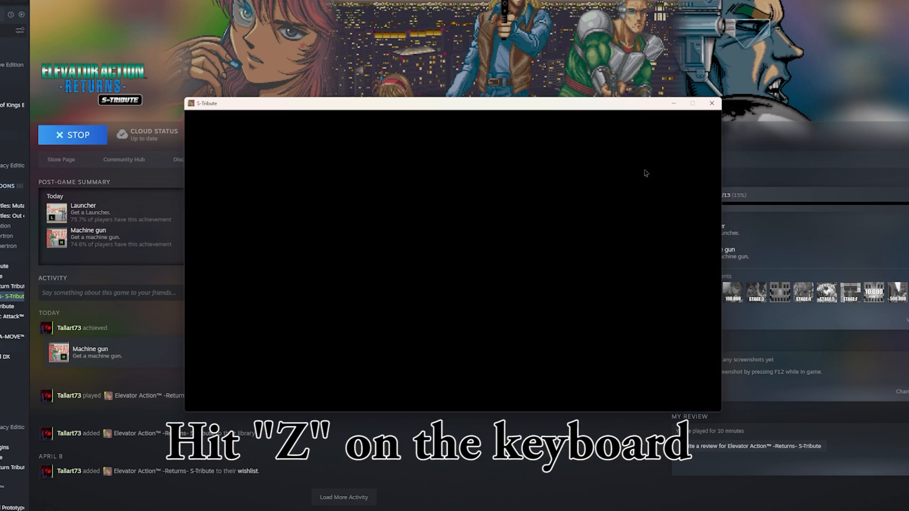
pyautogui.press('z')
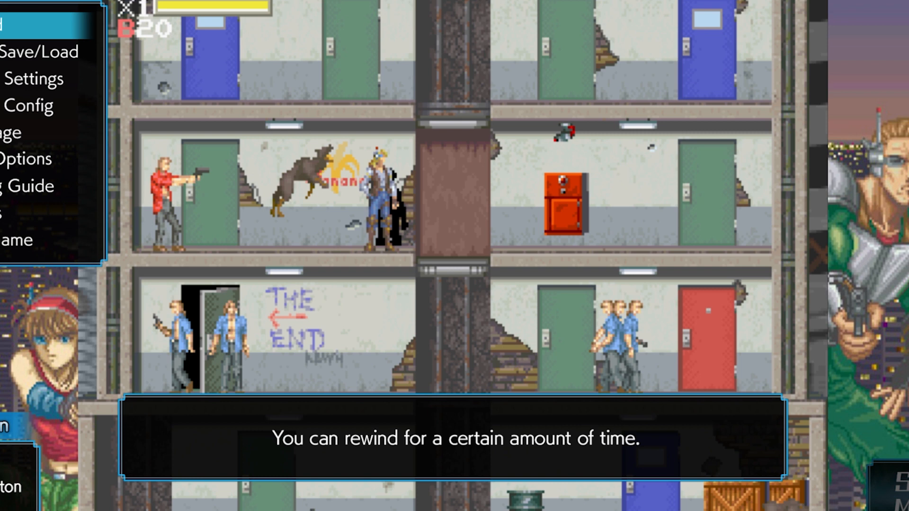
# Quit Elevator Action Returns to Steam and open the City Connection developer page
pyautogui.click(23, 240)
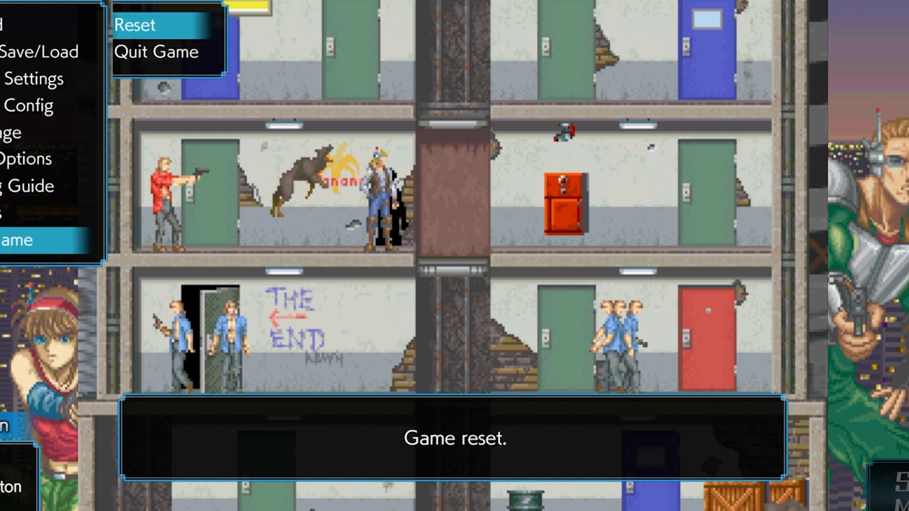
pyautogui.click(155, 52)
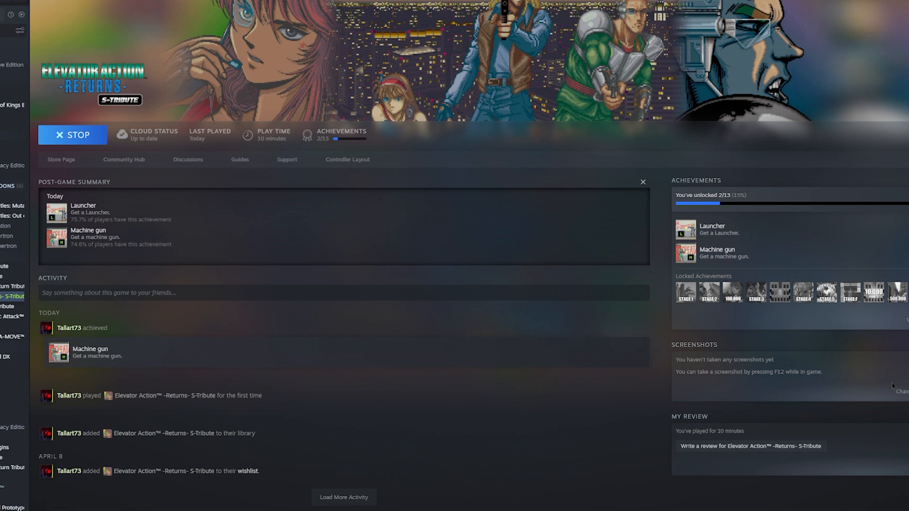
pyautogui.click(72, 135)
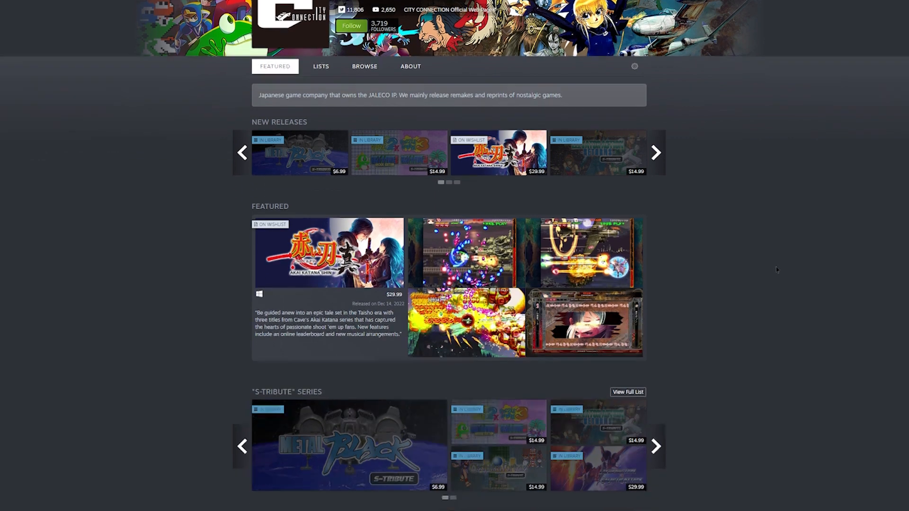
# Page through S-Tribute titles, then scroll to the Psikyo, Memory Clip and new releases sections
pyautogui.scroll(-3)
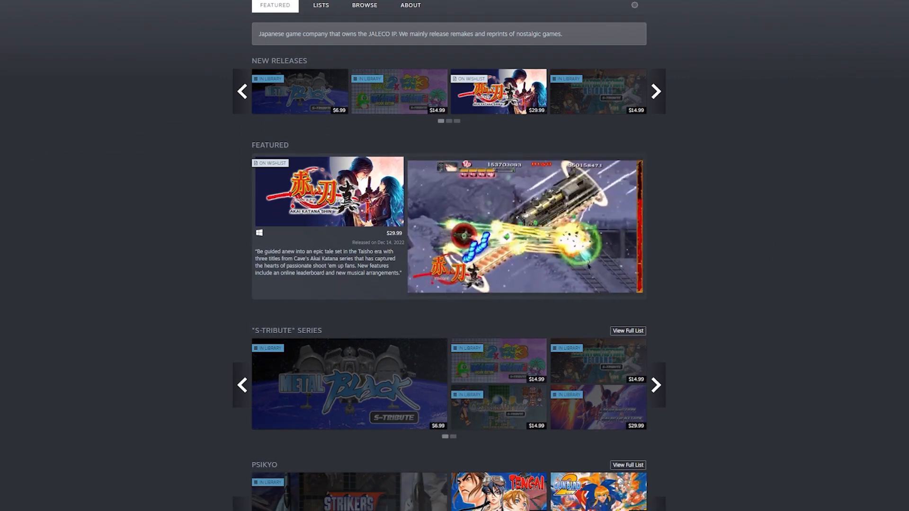
pyautogui.scroll(-3)
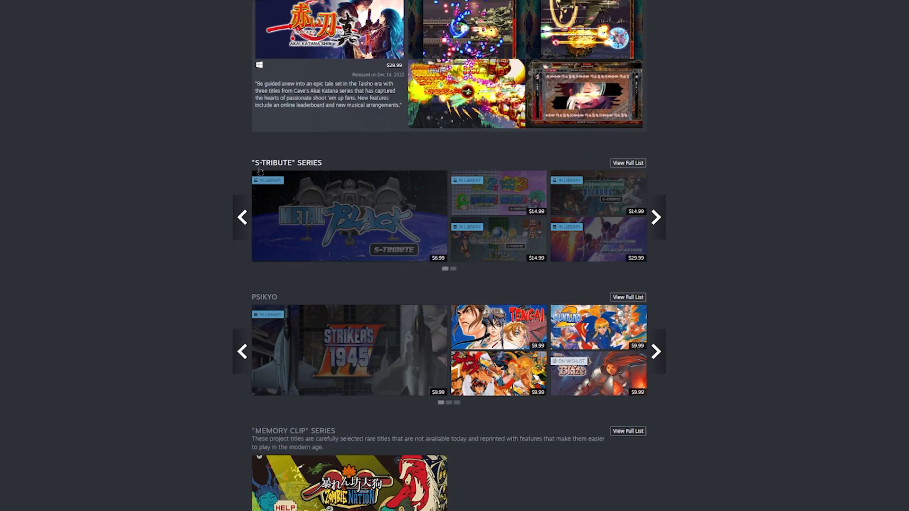
pyautogui.click(656, 216)
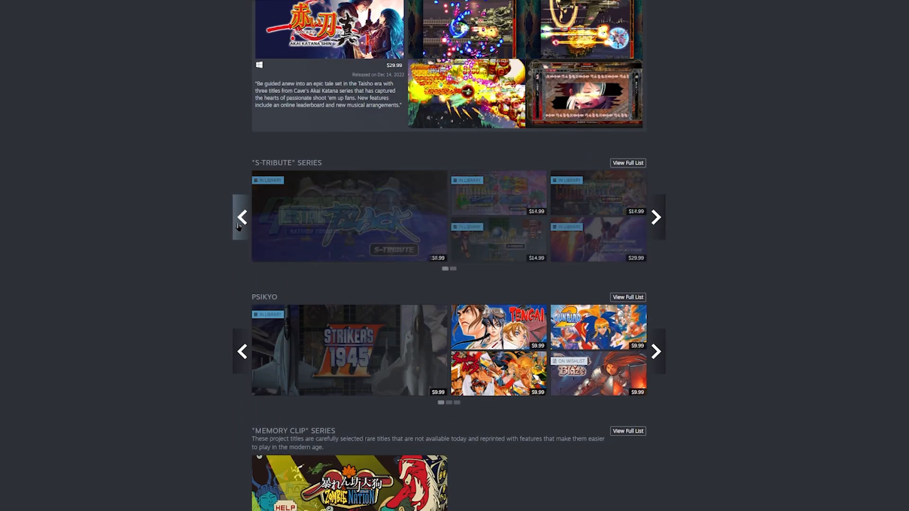
pyautogui.scroll(-3)
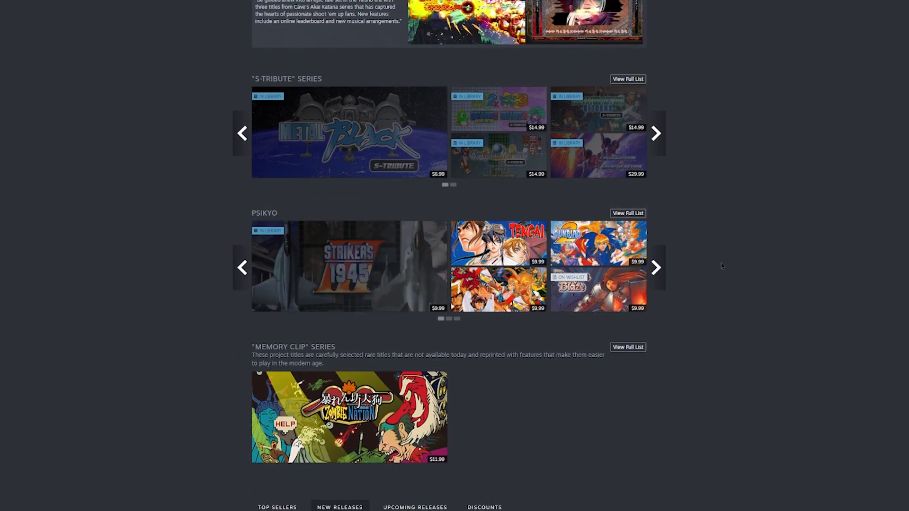
pyautogui.scroll(-3)
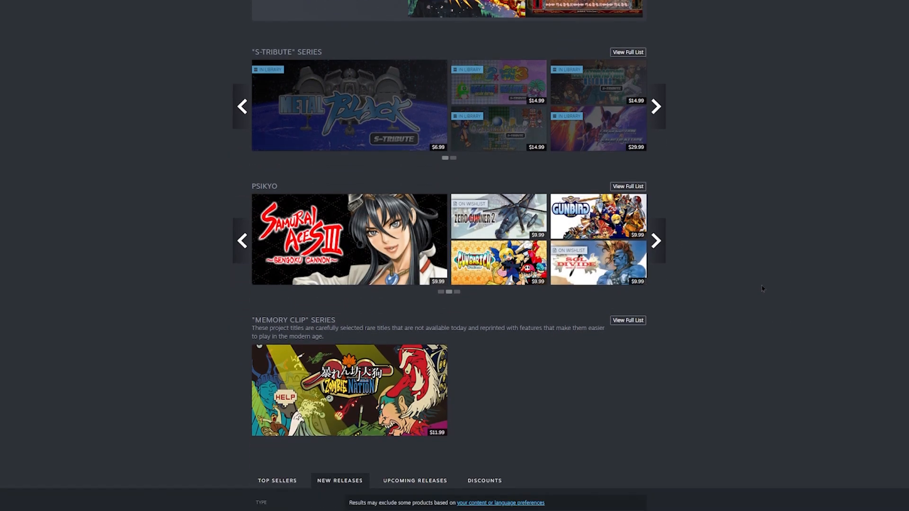
pyautogui.scroll(-3)
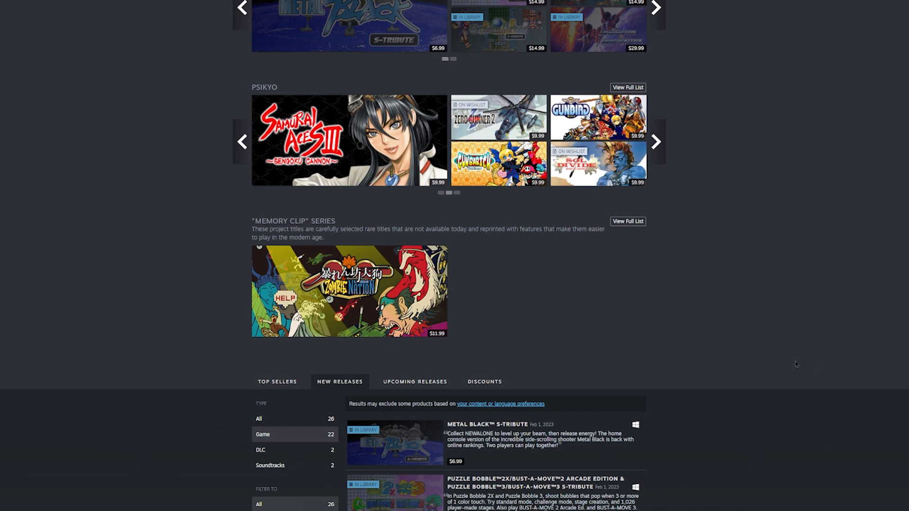